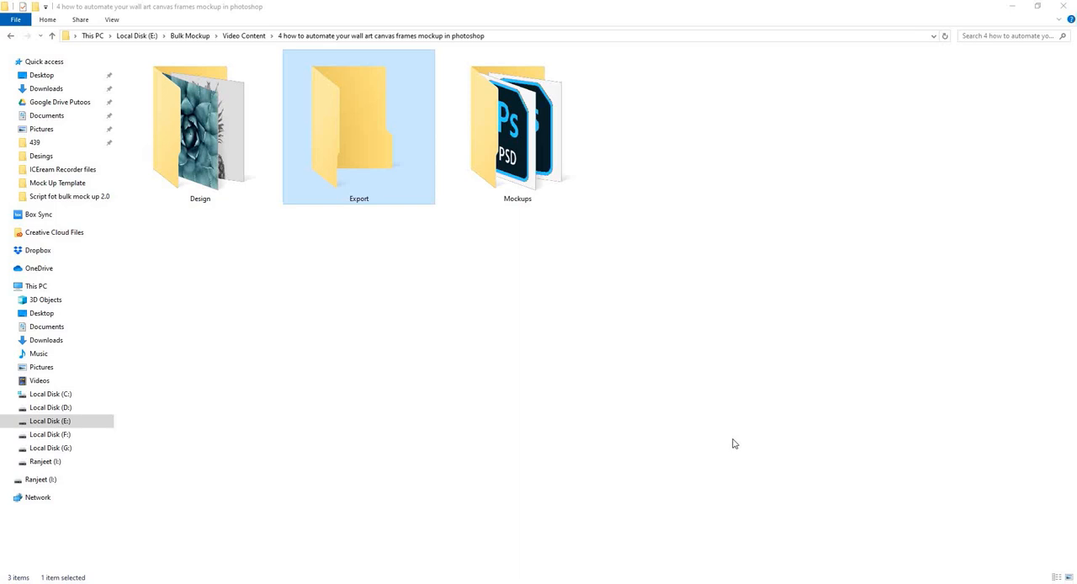
pyautogui.moveTo(269, 279)
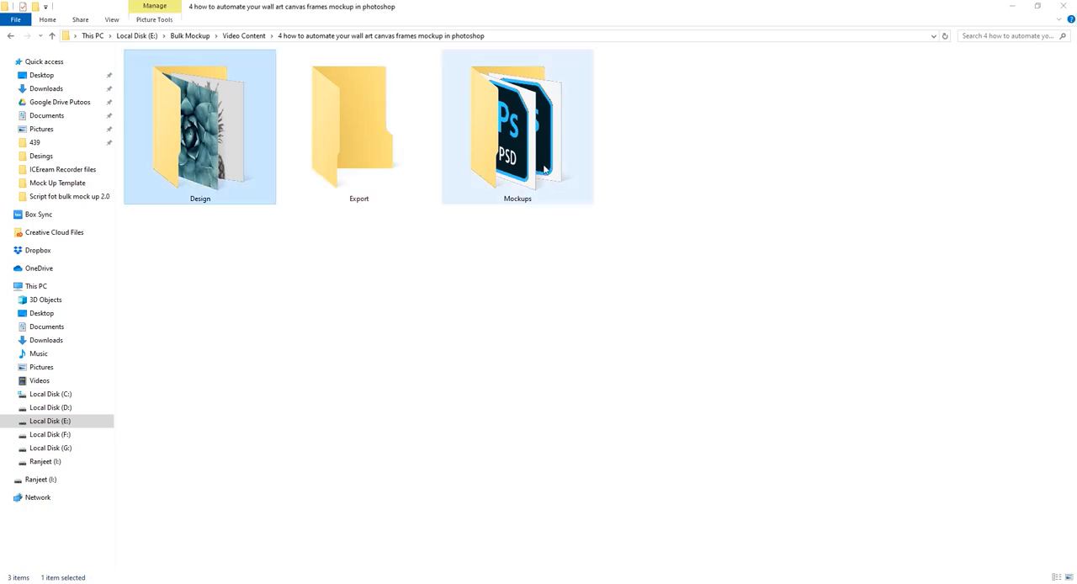
# Reveal the installed extensions list in Photoshop, including the Bulk Mockup entry.
pyautogui.click(357, 126)
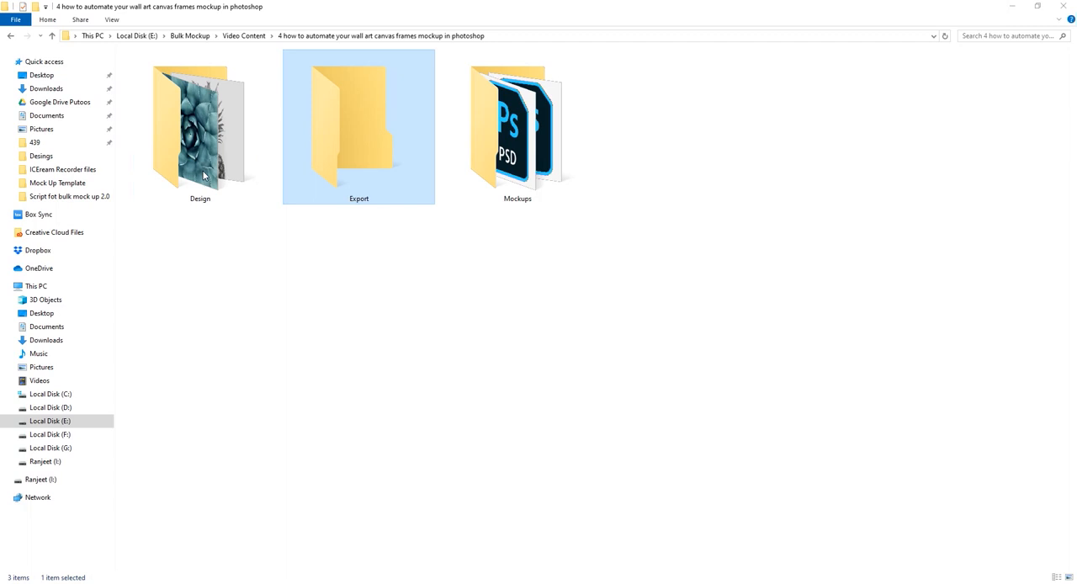
pyautogui.doubleClick(202, 126)
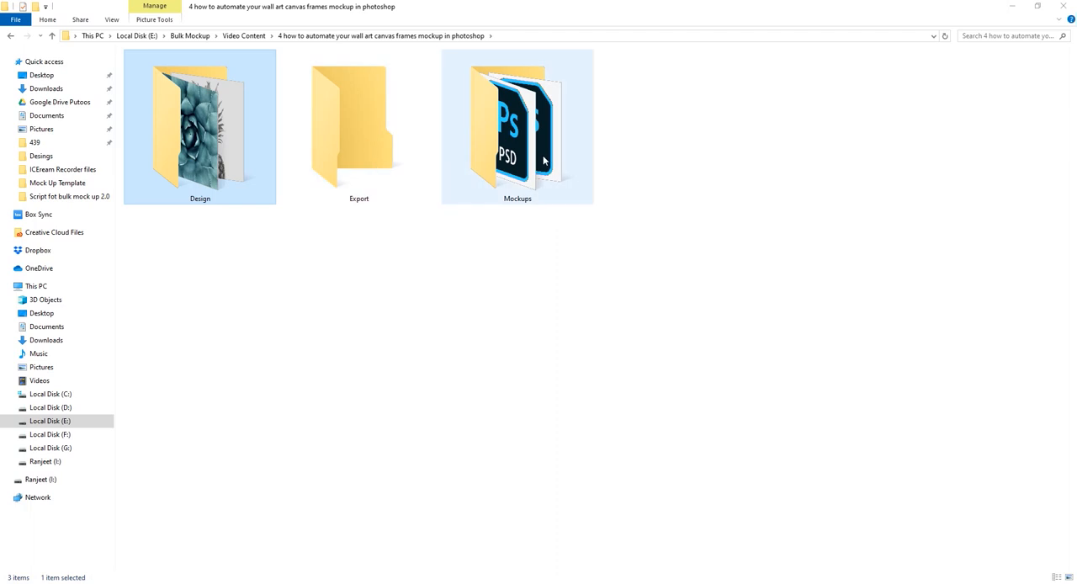
pyautogui.doubleClick(516, 126)
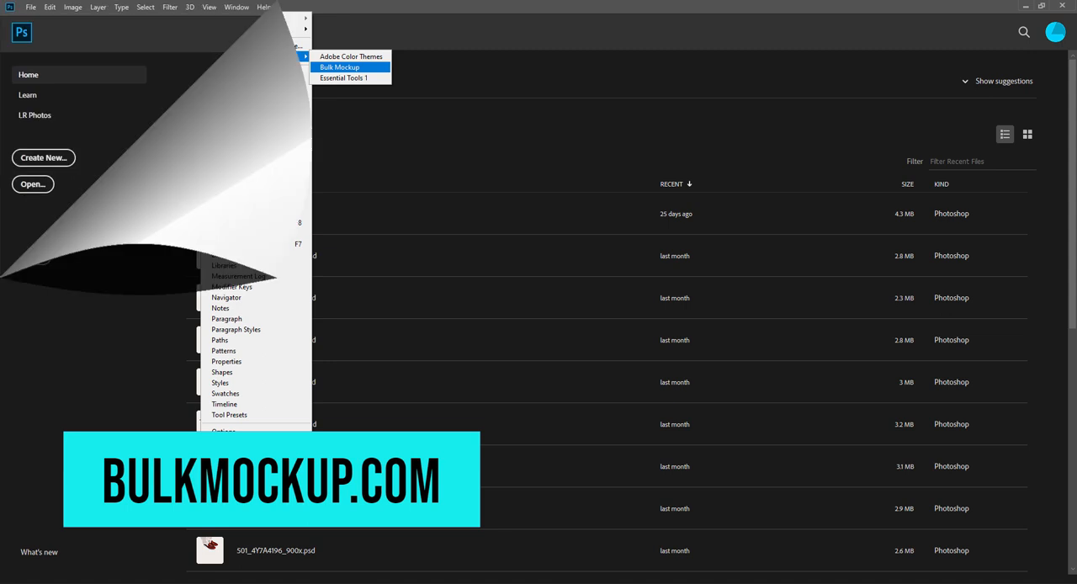
# In Bulk Mockup, set the Mockups folder as the PSD template location.
pyautogui.click(347, 67)
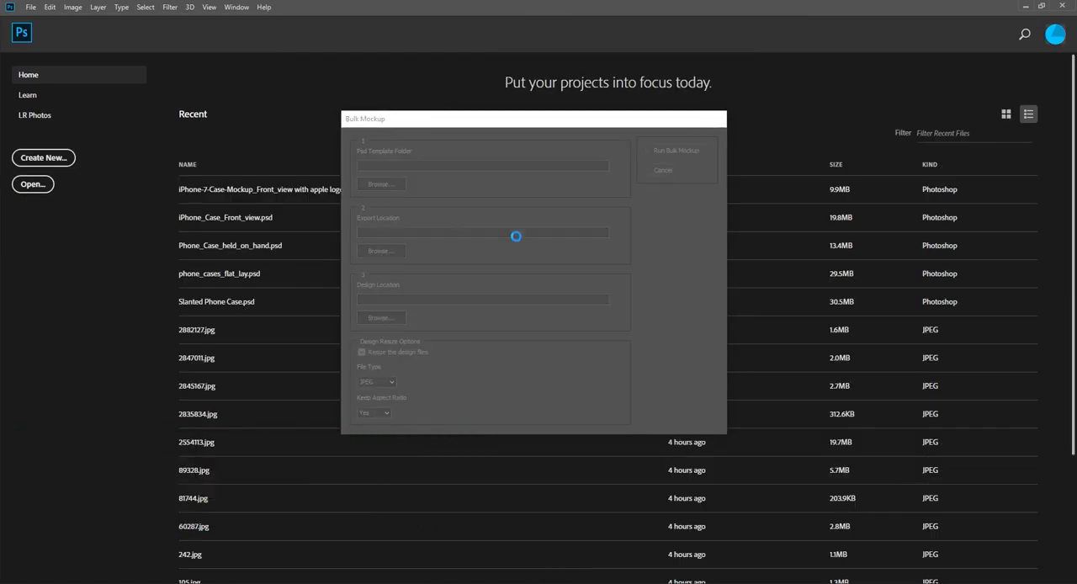
pyautogui.click(380, 184)
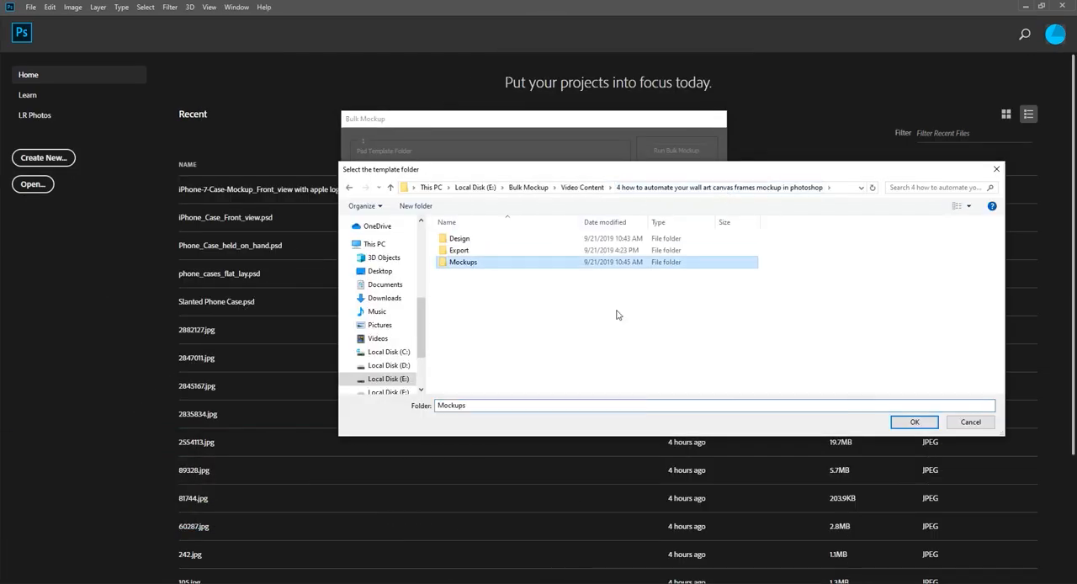
pyautogui.click(914, 422)
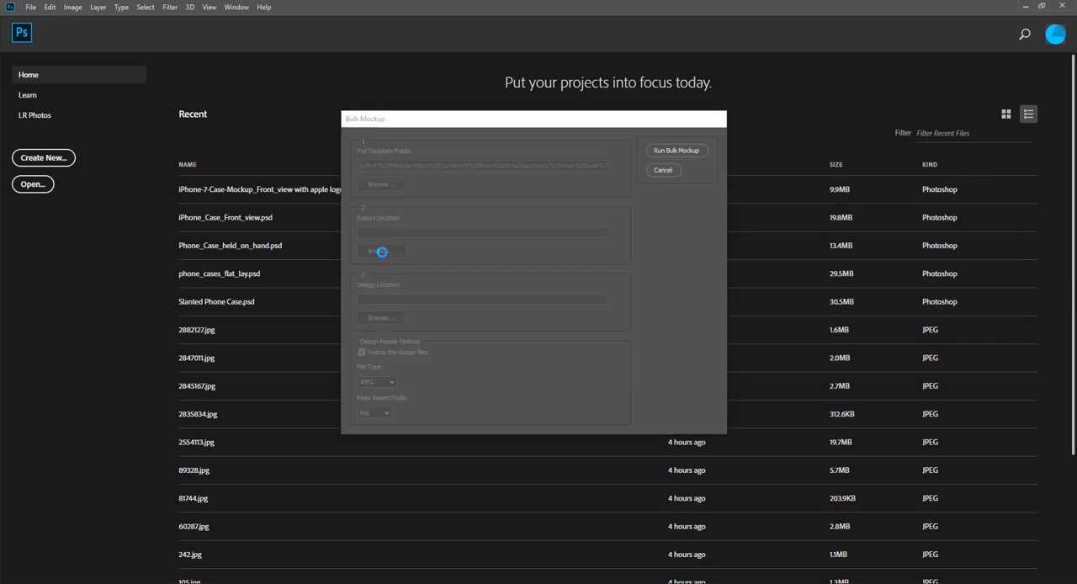
# Set the export location, turn off design-file resizing, and start generating the mockups.
pyautogui.click(380, 251)
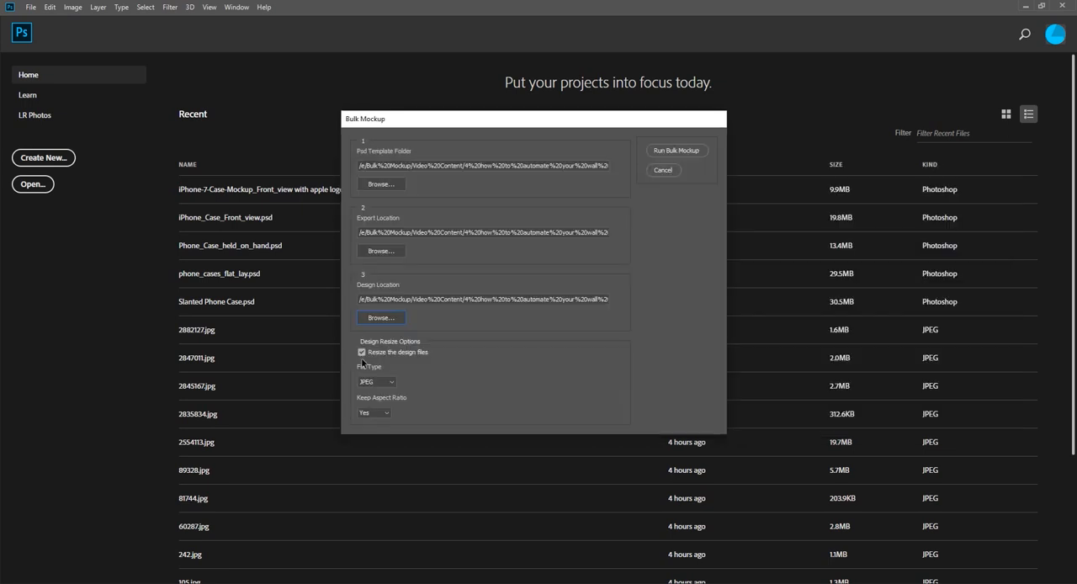
pyautogui.click(360, 353)
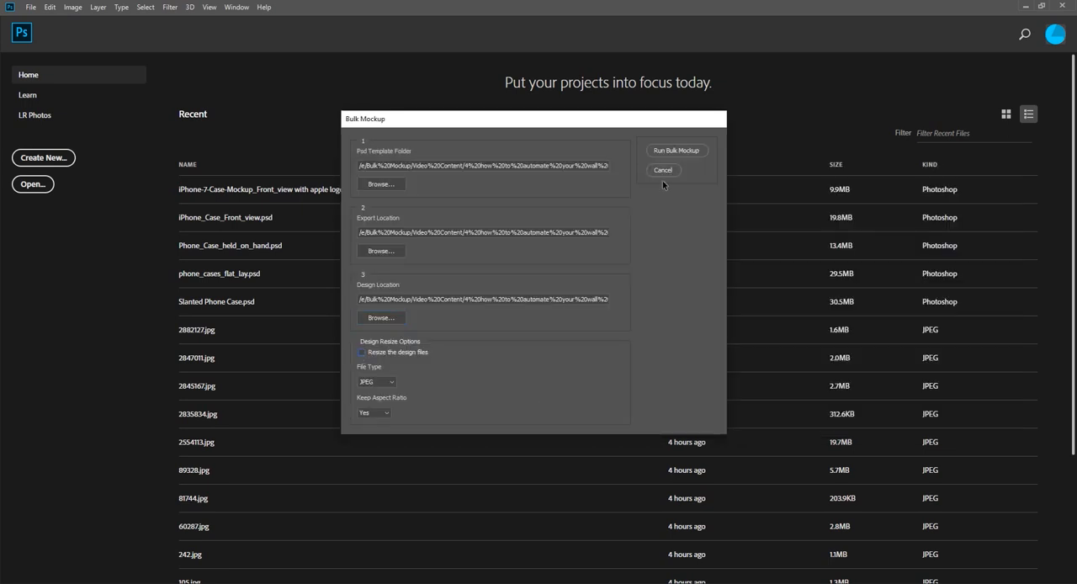
pyautogui.click(663, 170)
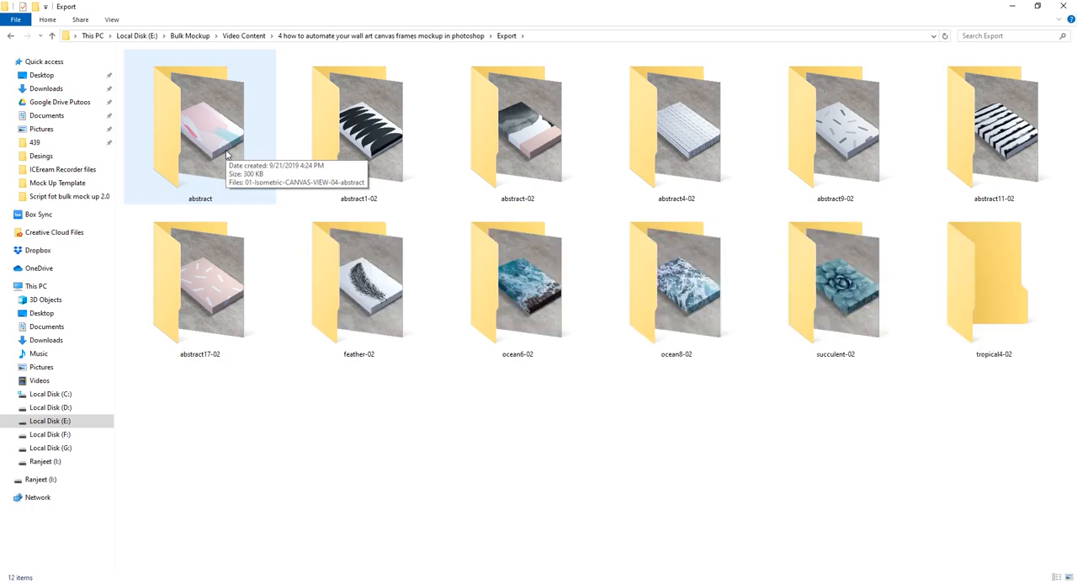
pyautogui.moveTo(226, 155)
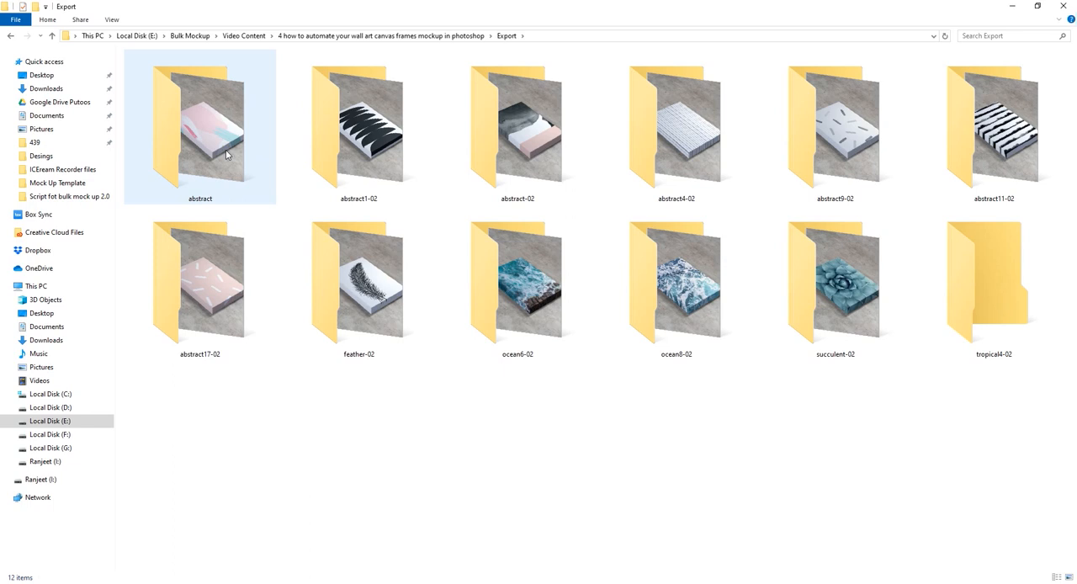
# View the four canvas mockup images inside the Export folder's abstract subfolder.
pyautogui.click(409, 337)
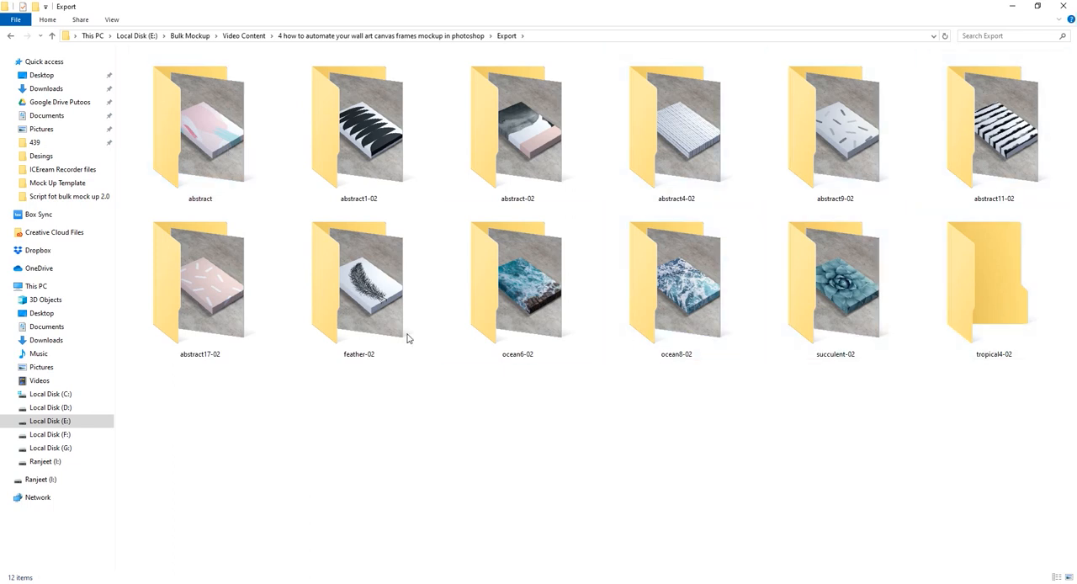
pyautogui.doubleClick(198, 131)
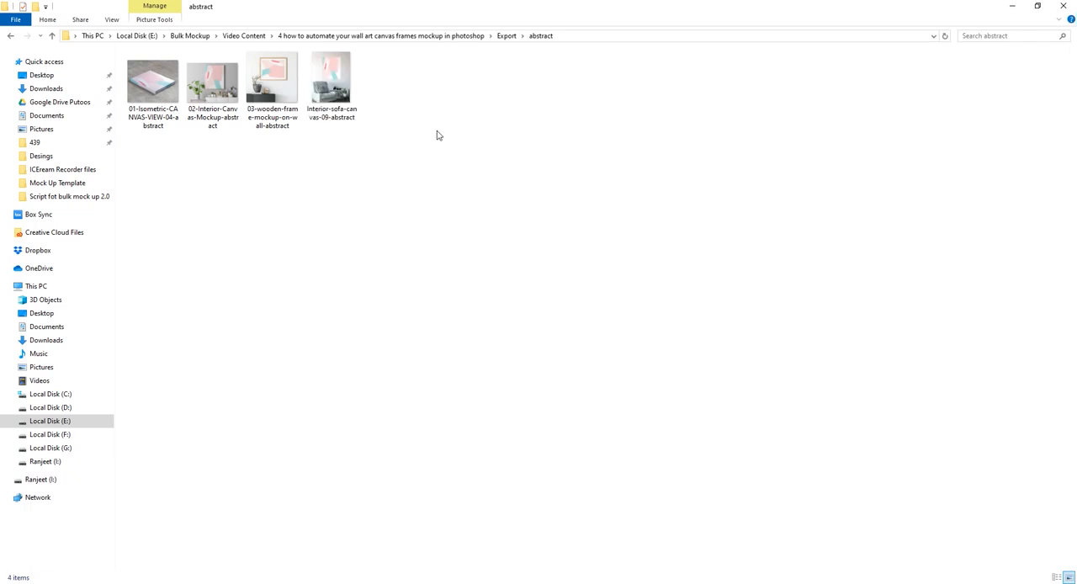
pyautogui.moveTo(505, 35)
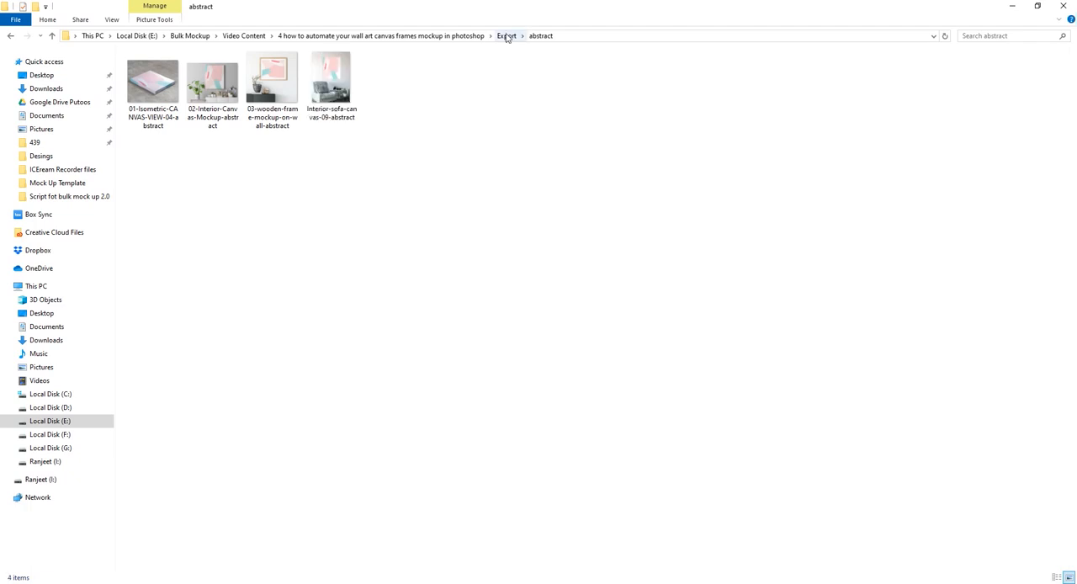